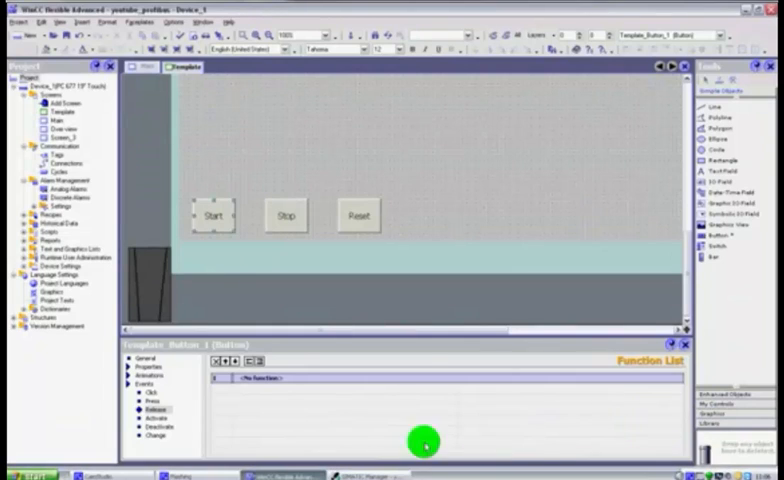
{"action": "mouse_move", "coordinate": [350, 184]}
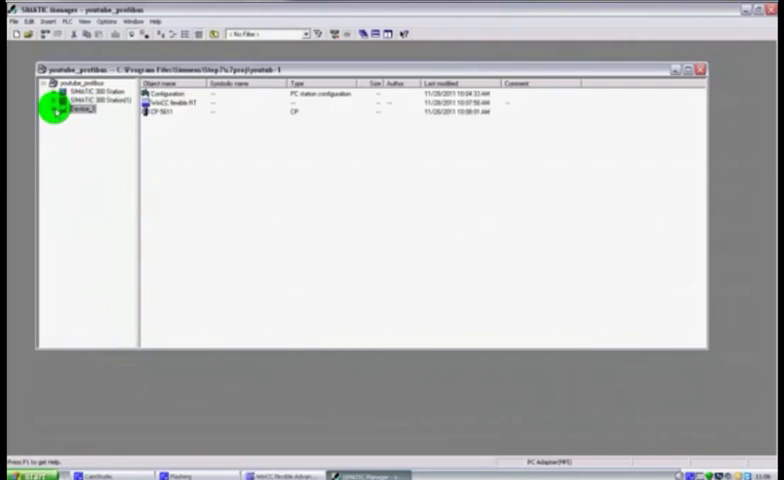
- Expand Device_1's WinCC flexible RT folders including alarm management in the project tree
{"action": "left_click", "coordinate": [96, 144]}
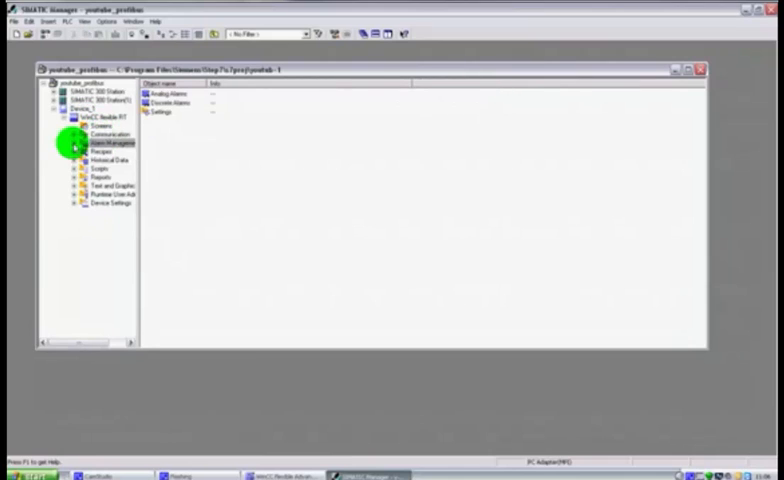
{"action": "left_click", "coordinate": [76, 144]}
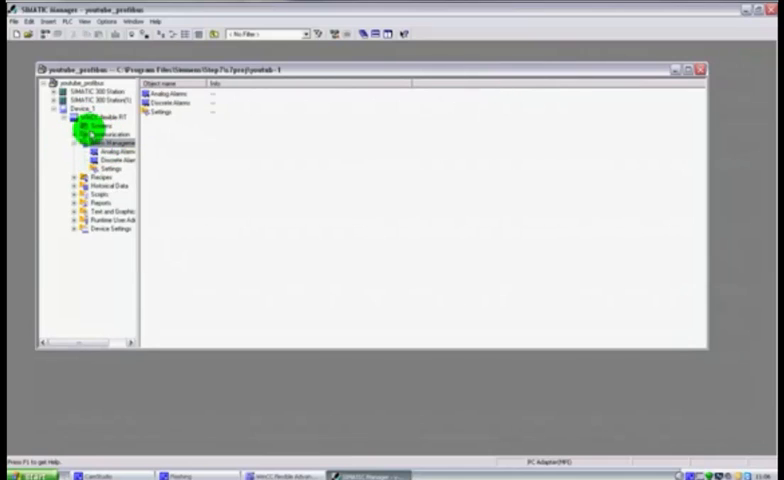
{"action": "left_click", "coordinate": [120, 140]}
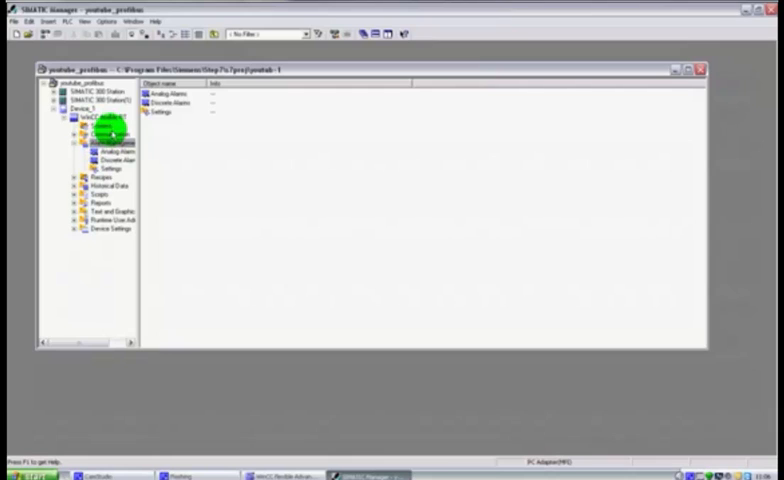
{"action": "left_click", "coordinate": [98, 128]}
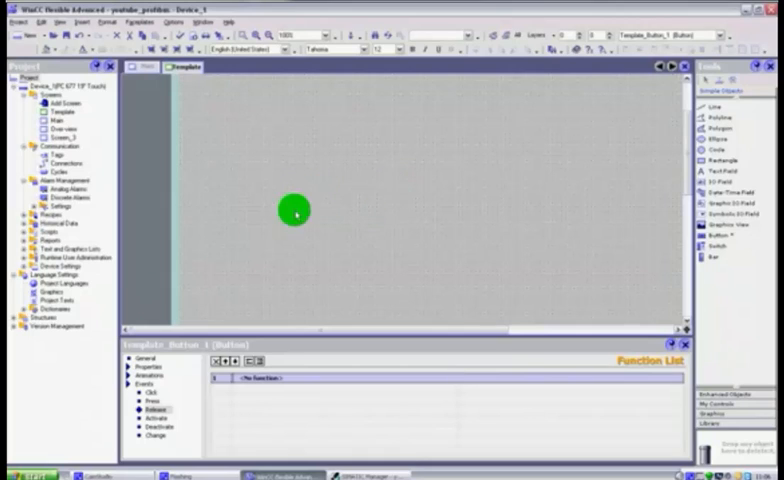
{"action": "mouse_move", "coordinate": [604, 104]}
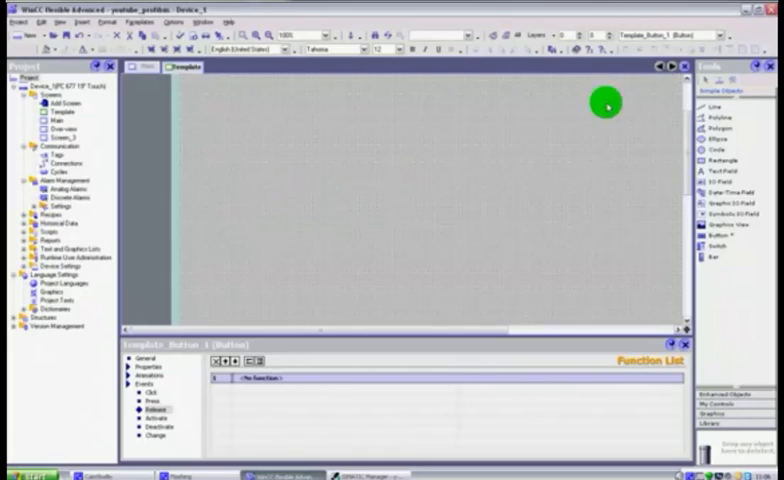
{"action": "mouse_move", "coordinate": [484, 196]}
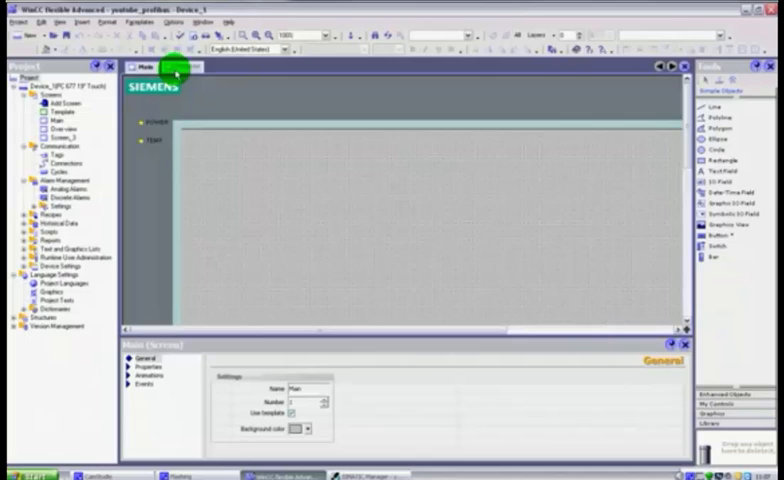
{"action": "left_click", "coordinate": [184, 66]}
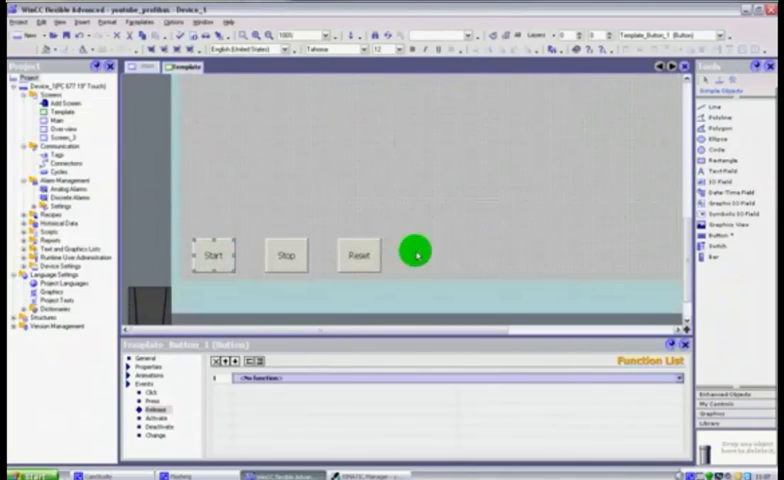
{"action": "mouse_move", "coordinate": [168, 264]}
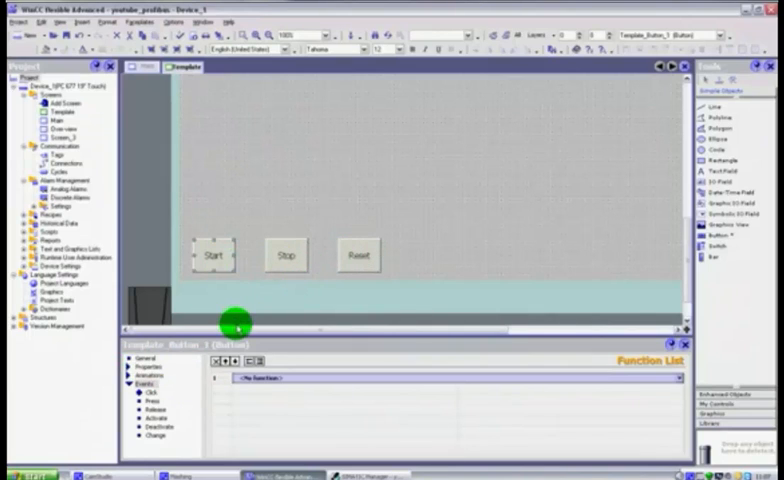
{"action": "left_click", "coordinate": [288, 256]}
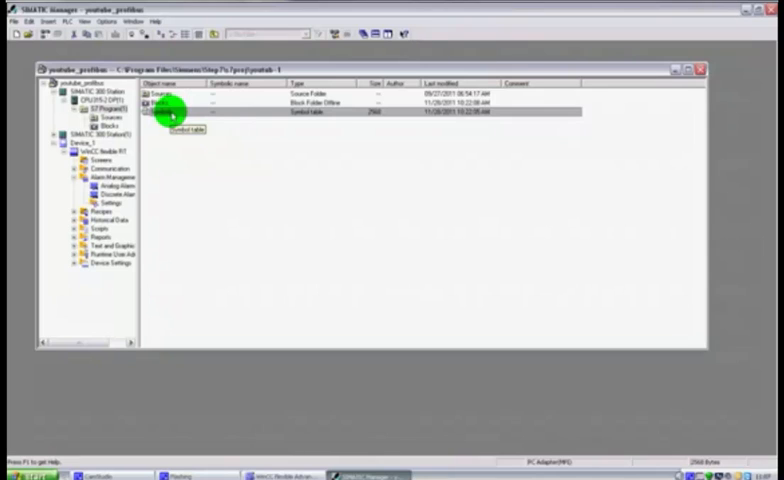
- Open the S7 Program's Symbols table in the Symbol Editor
{"action": "double_click", "coordinate": [170, 112]}
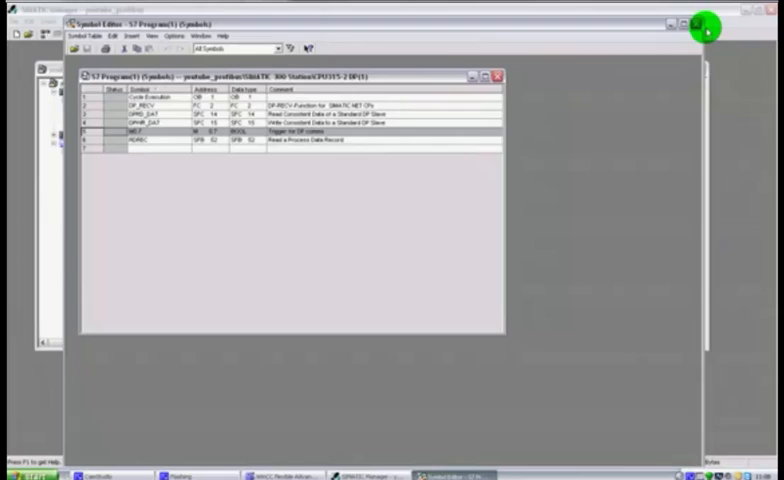
- Close the Symbol Editor to return to the button template
{"action": "left_click", "coordinate": [702, 22]}
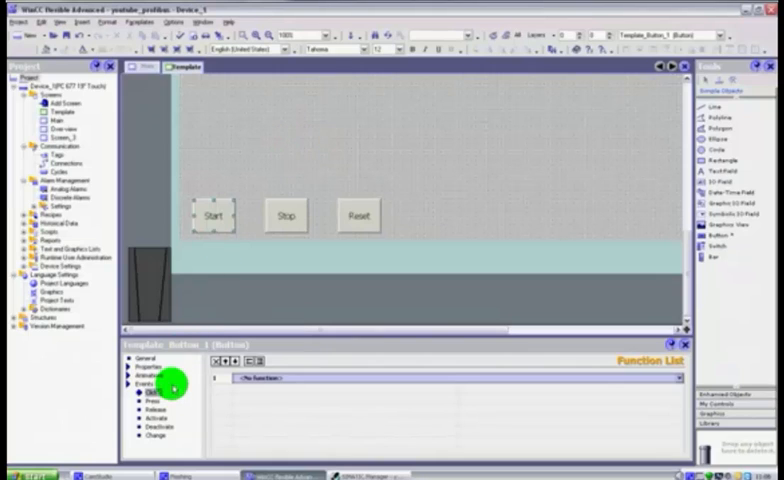
{"action": "mouse_move", "coordinate": [156, 228]}
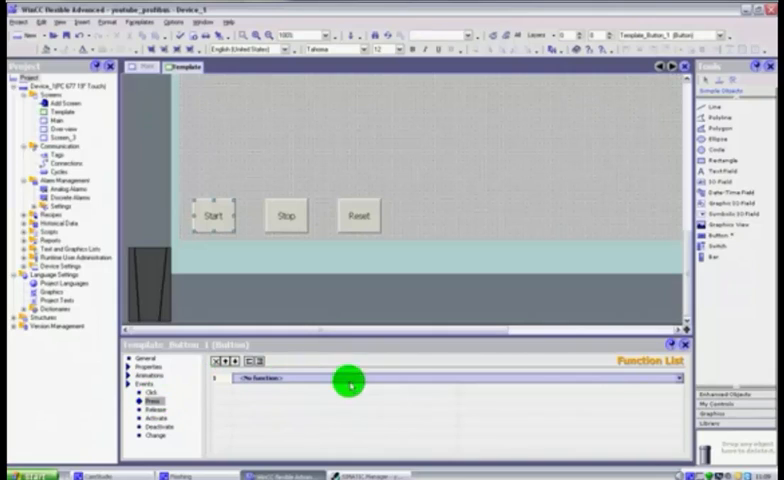
{"action": "mouse_move", "coordinate": [676, 380]}
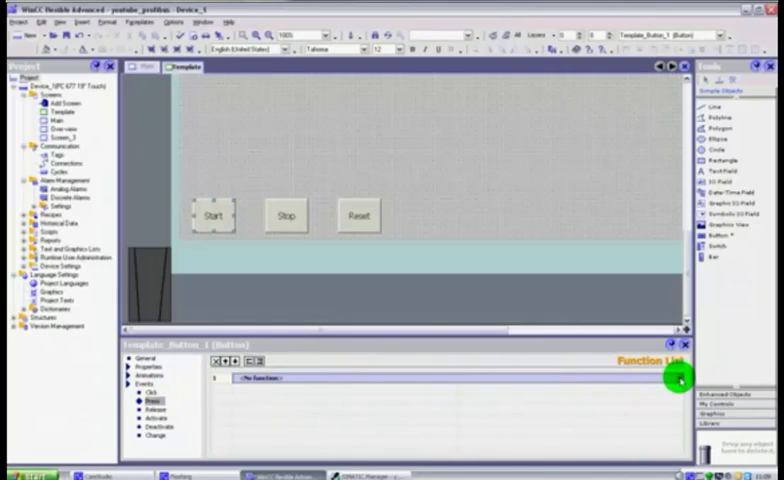
- Add the SetBit function to the Start button's Press event
{"action": "left_click", "coordinate": [250, 378]}
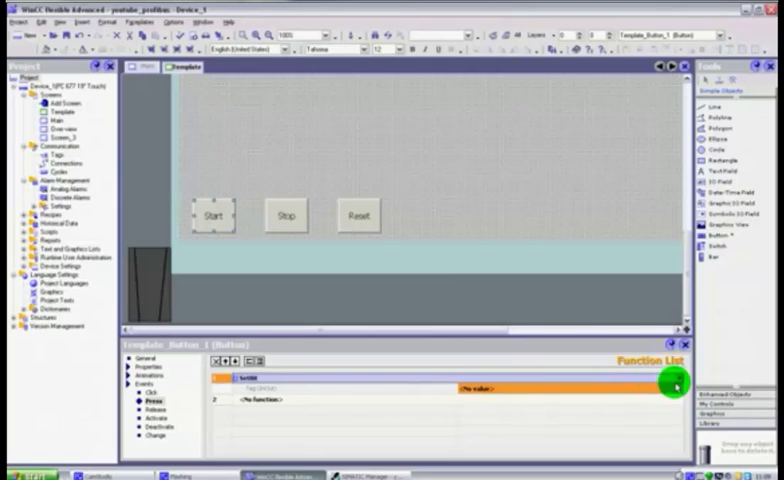
{"action": "mouse_move", "coordinate": [436, 388]}
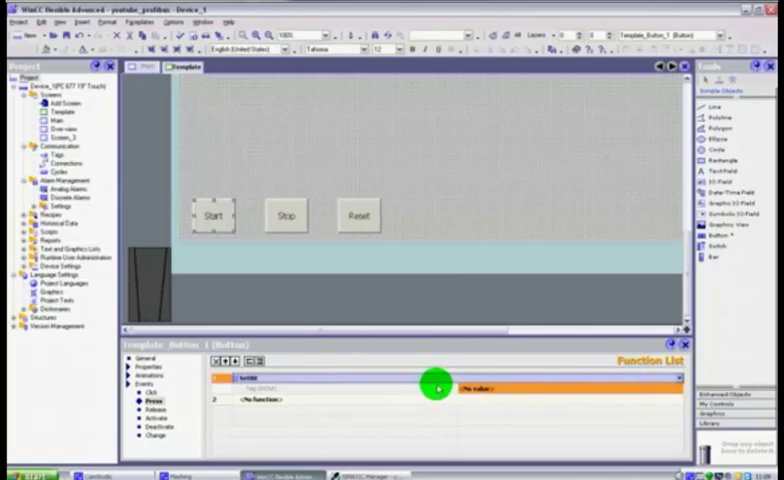
{"action": "mouse_move", "coordinate": [648, 392]}
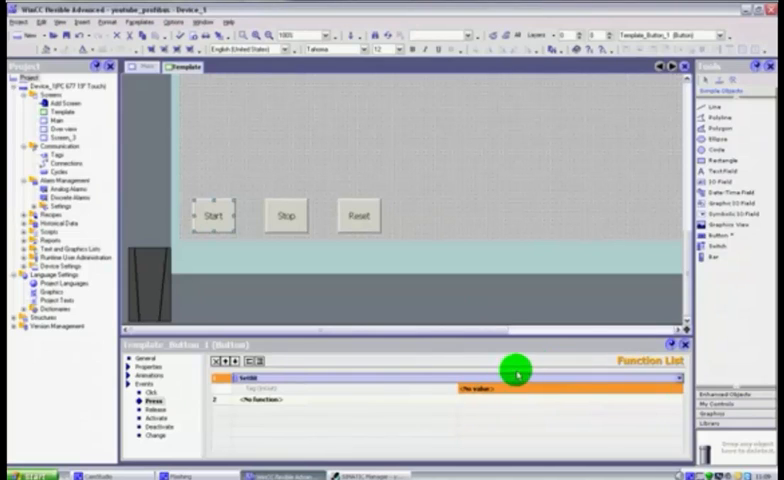
{"action": "mouse_move", "coordinate": [678, 388]}
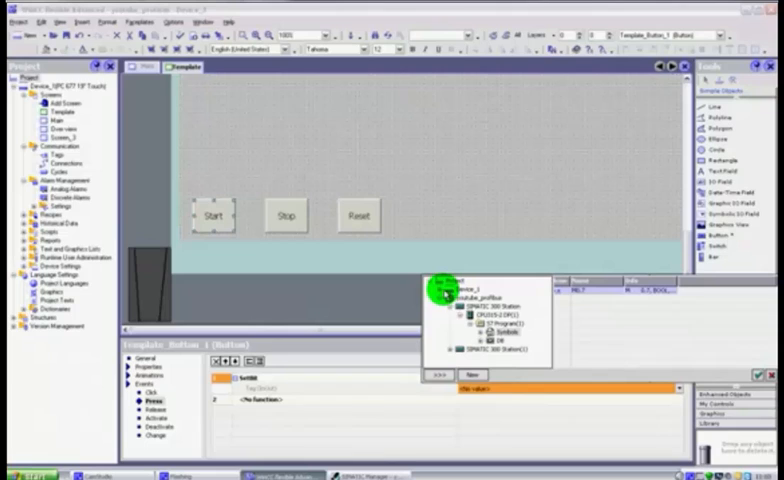
- Expand the S7 Program symbols in the tag browser to pick M0.7
{"action": "left_click", "coordinate": [438, 292]}
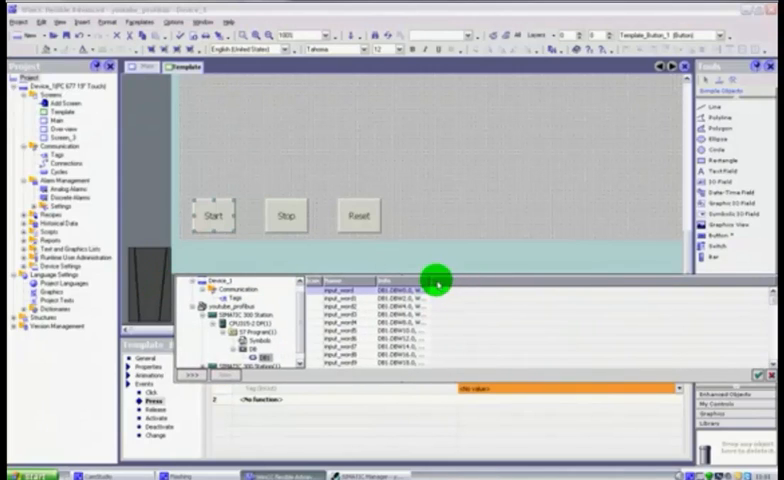
{"action": "mouse_move", "coordinate": [432, 284]}
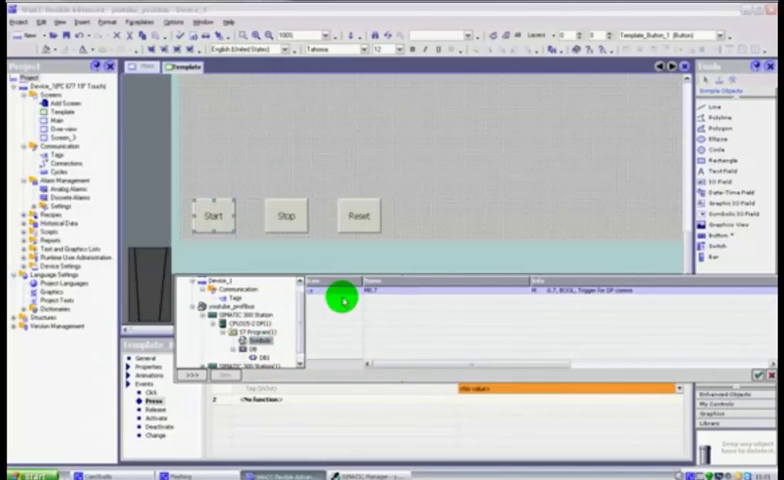
{"action": "mouse_move", "coordinate": [448, 296]}
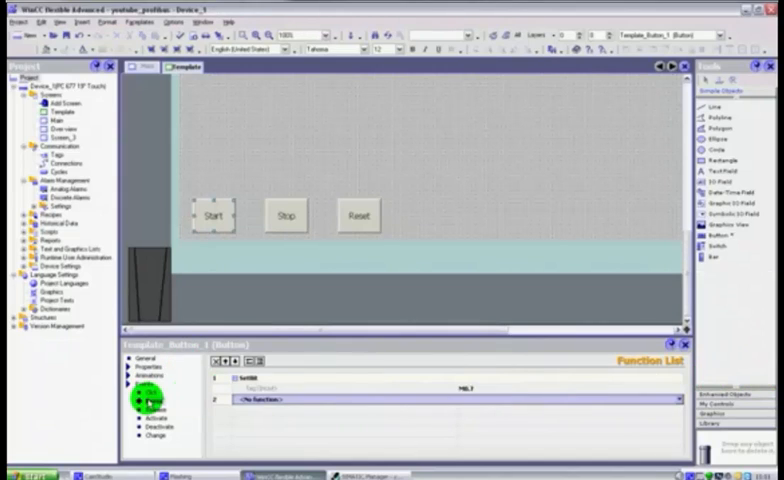
- Add a ResetBit function to the Start button's Release event
{"action": "left_click", "coordinate": [212, 216]}
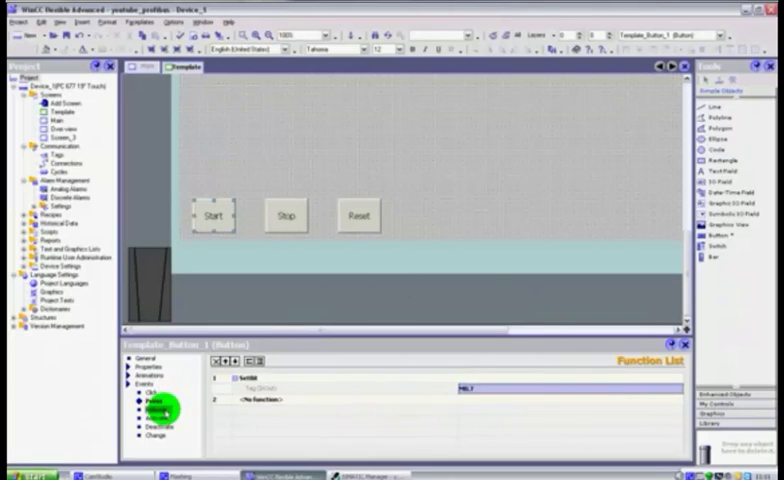
{"action": "left_click", "coordinate": [140, 412]}
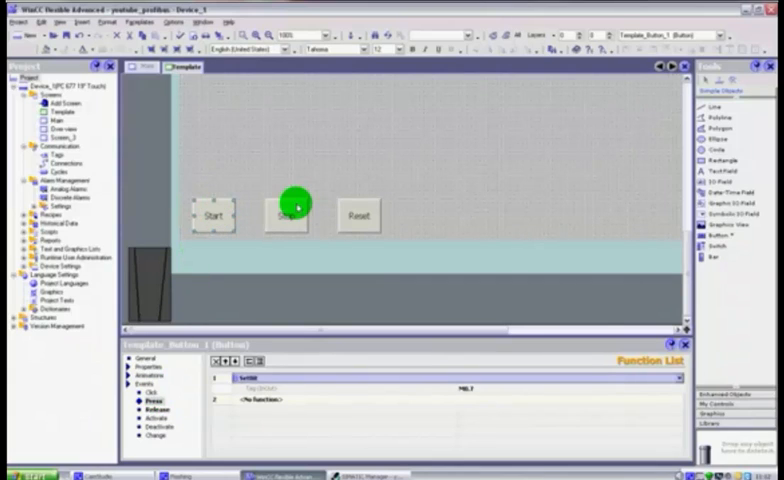
{"action": "mouse_move", "coordinate": [290, 216]}
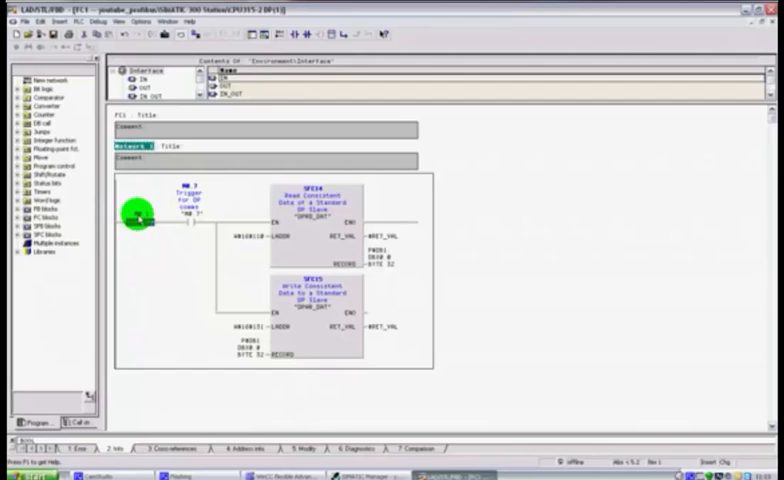
- Assign the symbol name Dummy to the M0.1 contact via Edit Symbols
{"action": "right_click", "coordinate": [140, 212]}
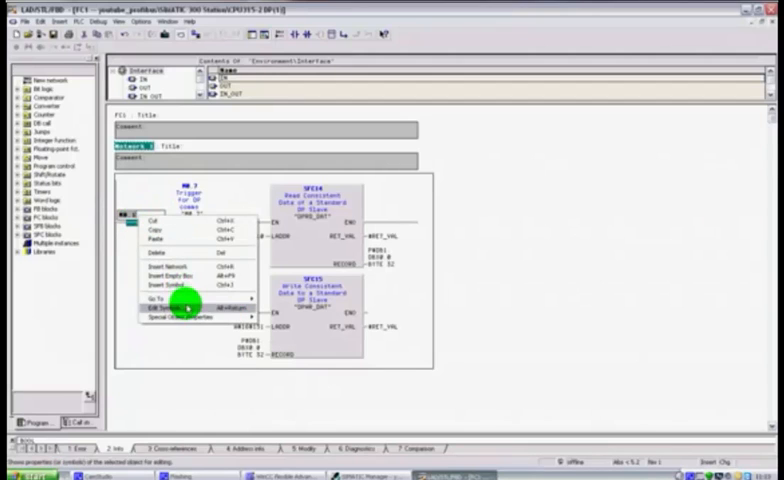
{"action": "left_click", "coordinate": [184, 306]}
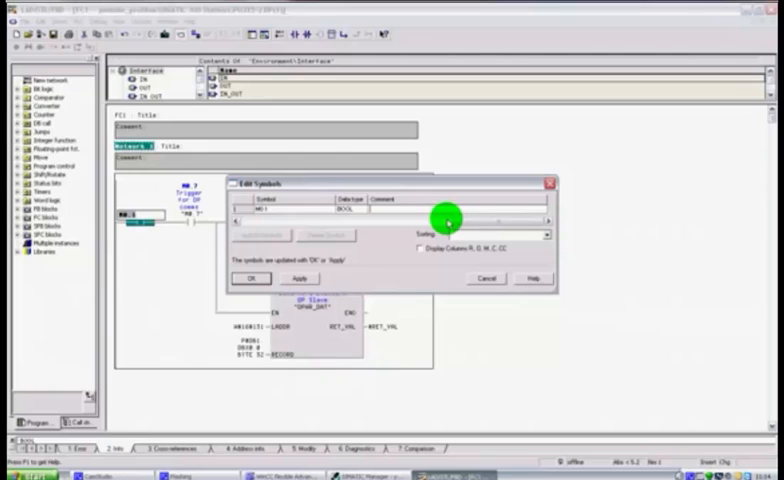
{"action": "type", "text": "Dummy Bit"}
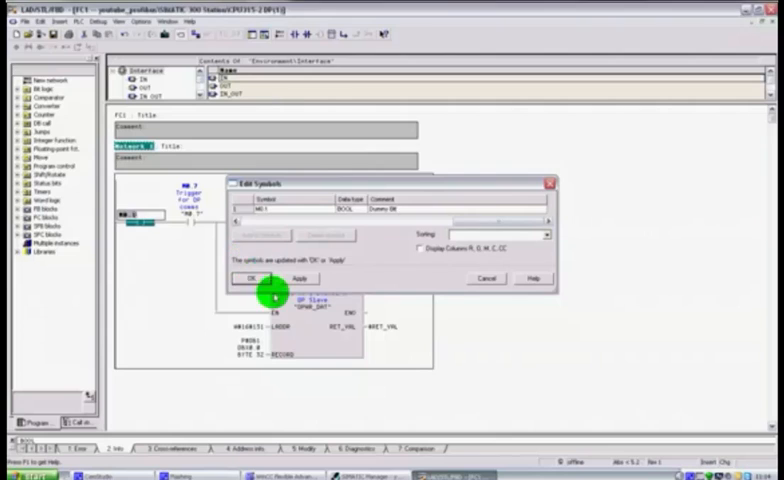
{"action": "left_click", "coordinate": [244, 276]}
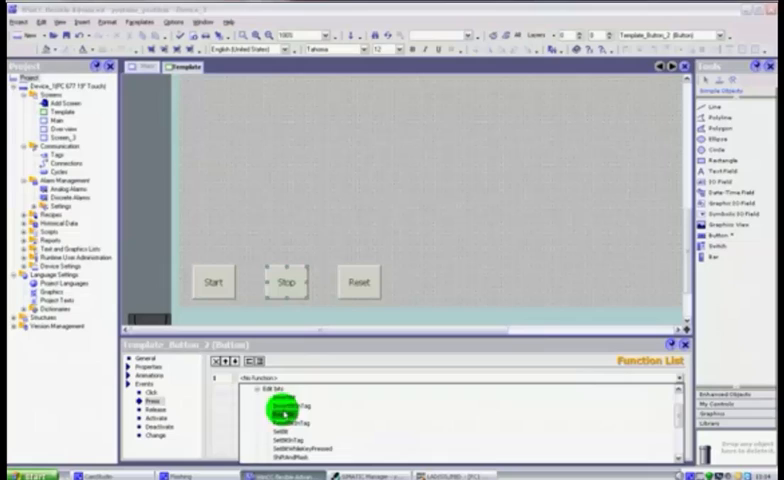
- Choose a function from the list for the Stop button's Press event
{"action": "left_click", "coordinate": [284, 414]}
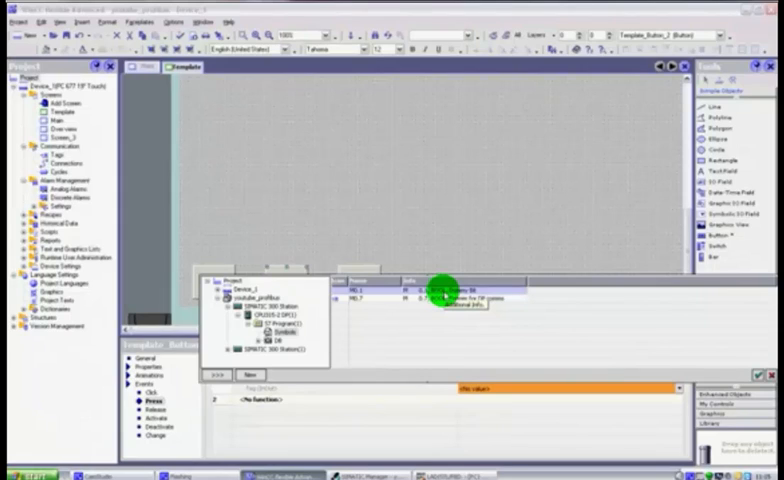
{"action": "mouse_move", "coordinate": [548, 232]}
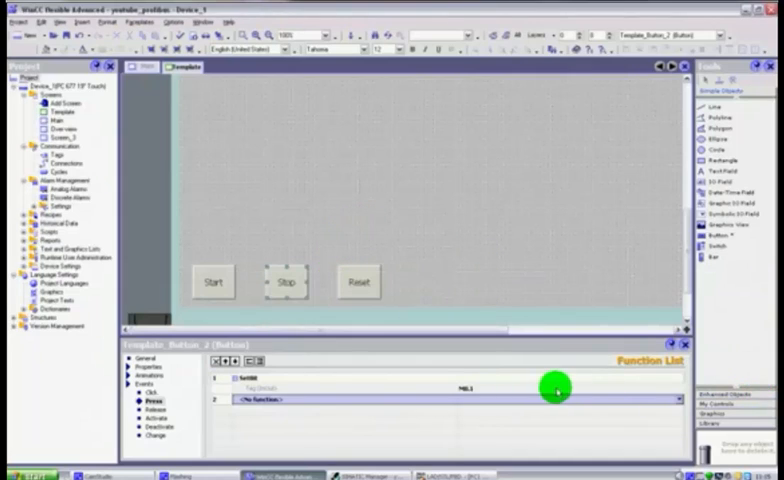
{"action": "mouse_move", "coordinate": [584, 284]}
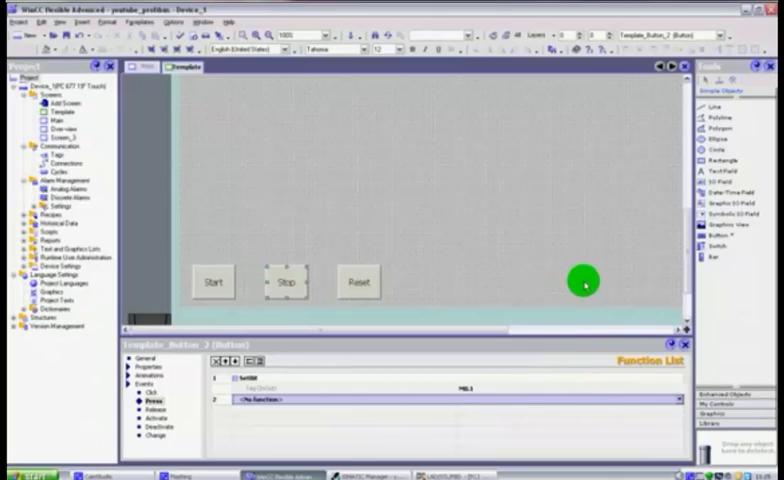
{"action": "mouse_move", "coordinate": [576, 310]}
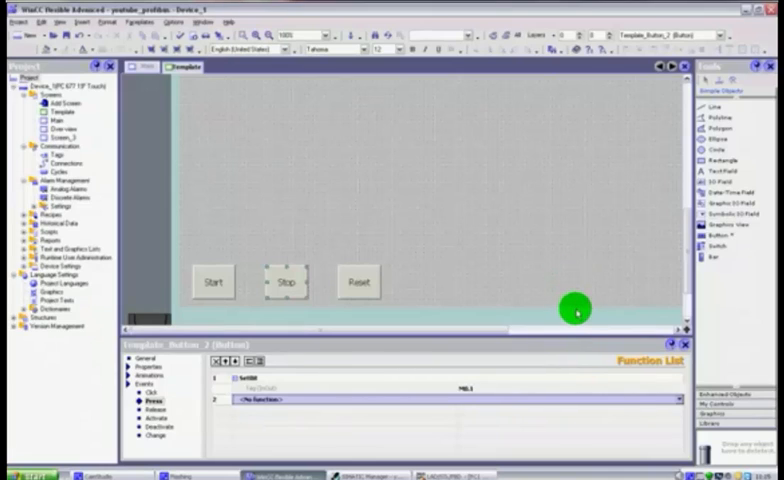